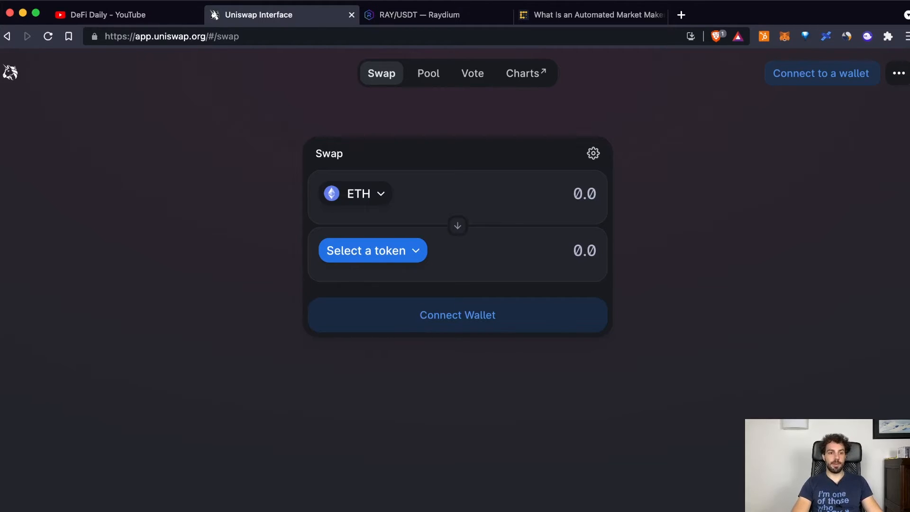
- Switch to the RAY/USDT Raydium page and bring the order book into view
left_click(413, 15)
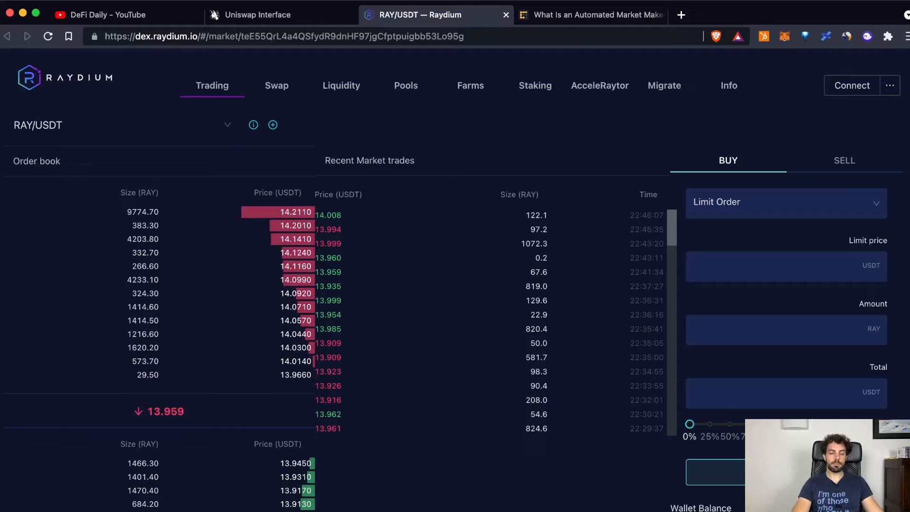
scroll("down", 3)
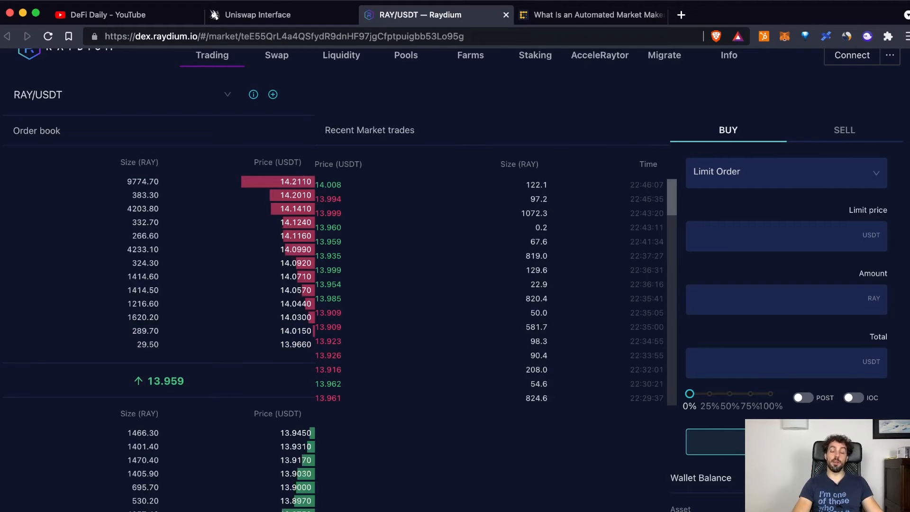
- Scroll further down the order book, then switch to the DeFi Daily YouTube channel
scroll("down", 3)
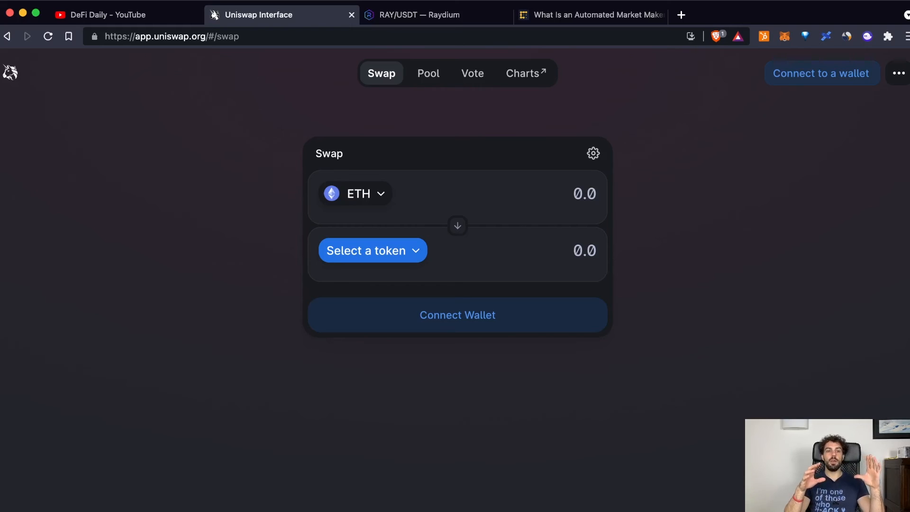
left_click(109, 14)
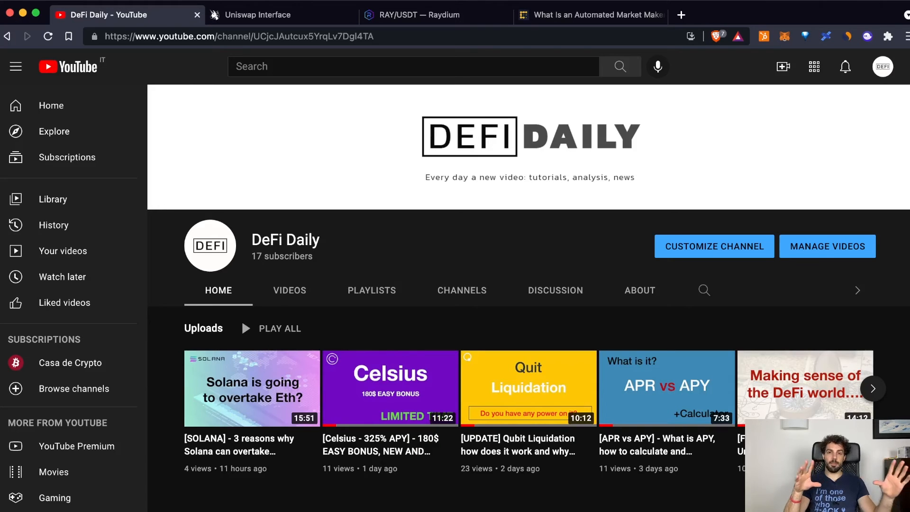